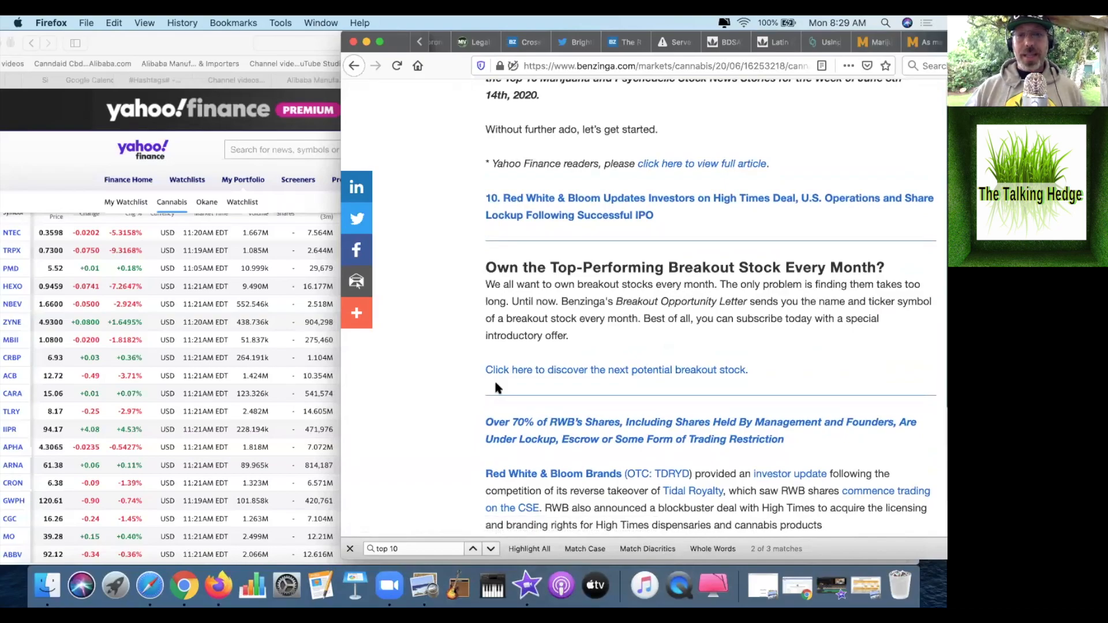
scroll("down", 3)
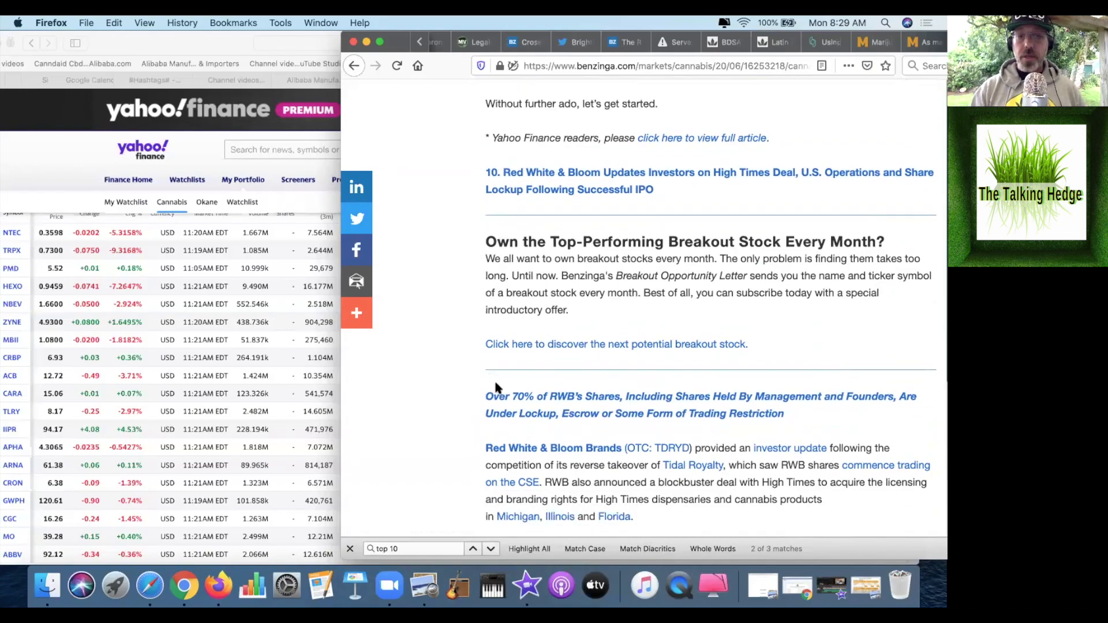
scroll("down", 3)
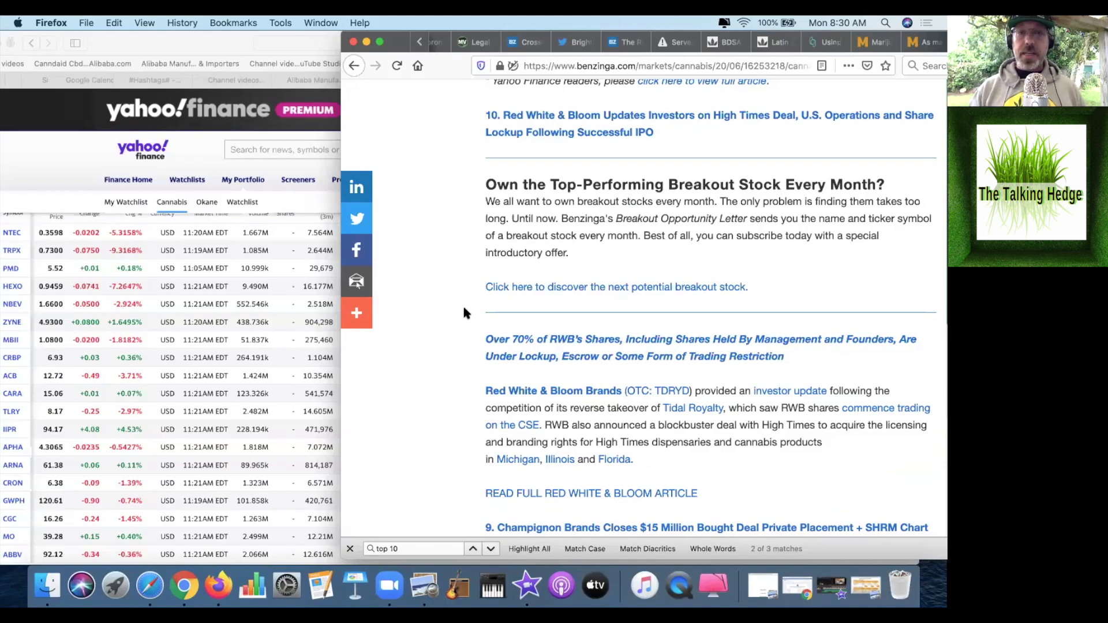
scroll("down", 3)
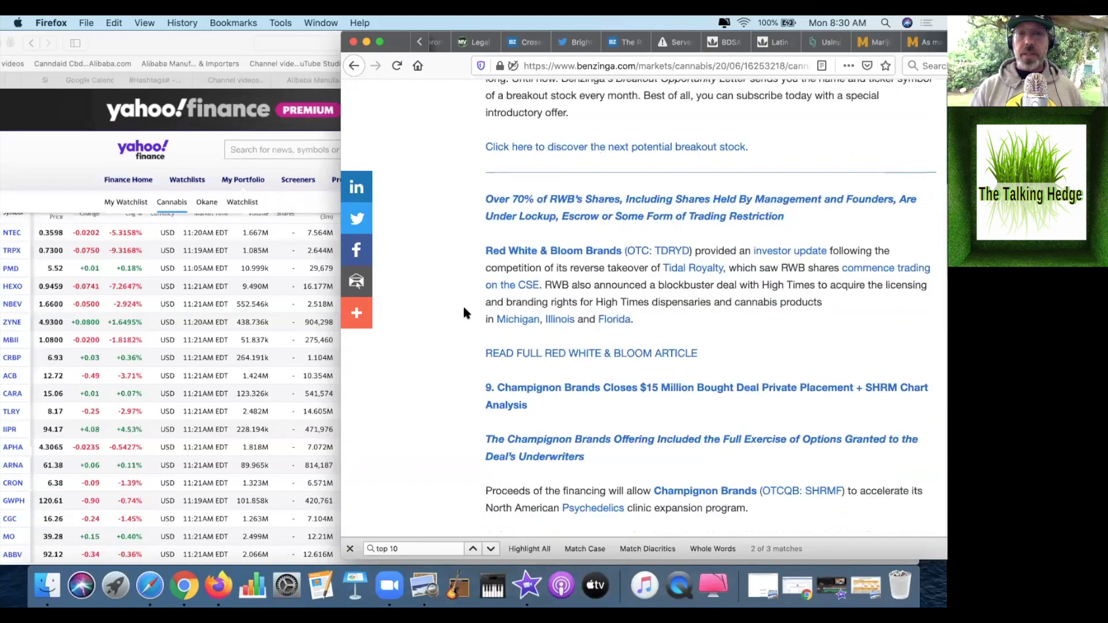
scroll("down", 3)
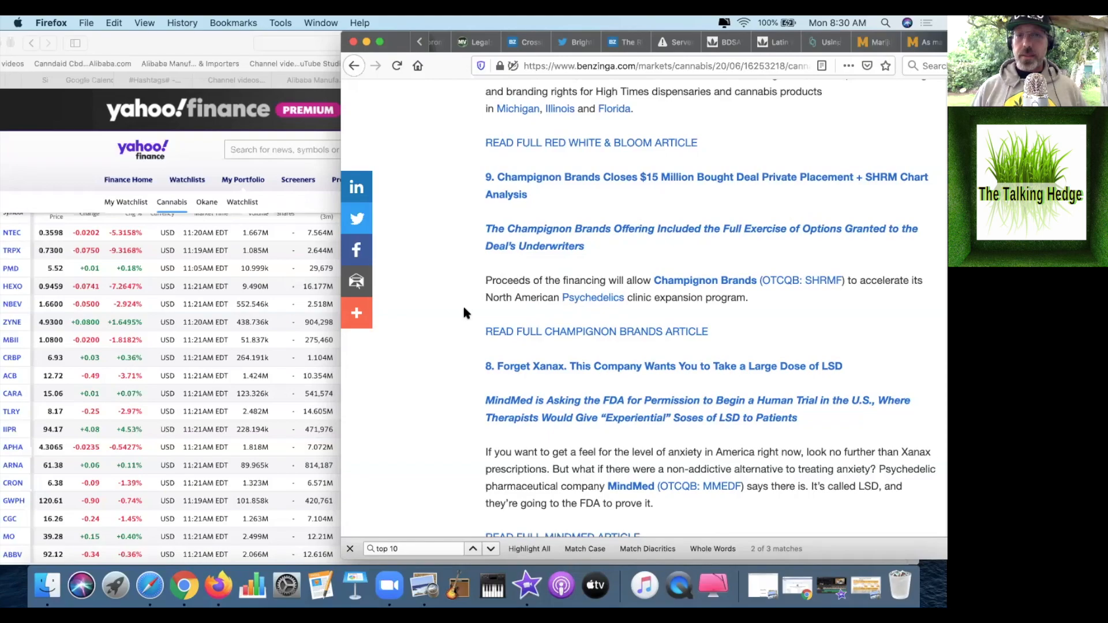
scroll("down", 3)
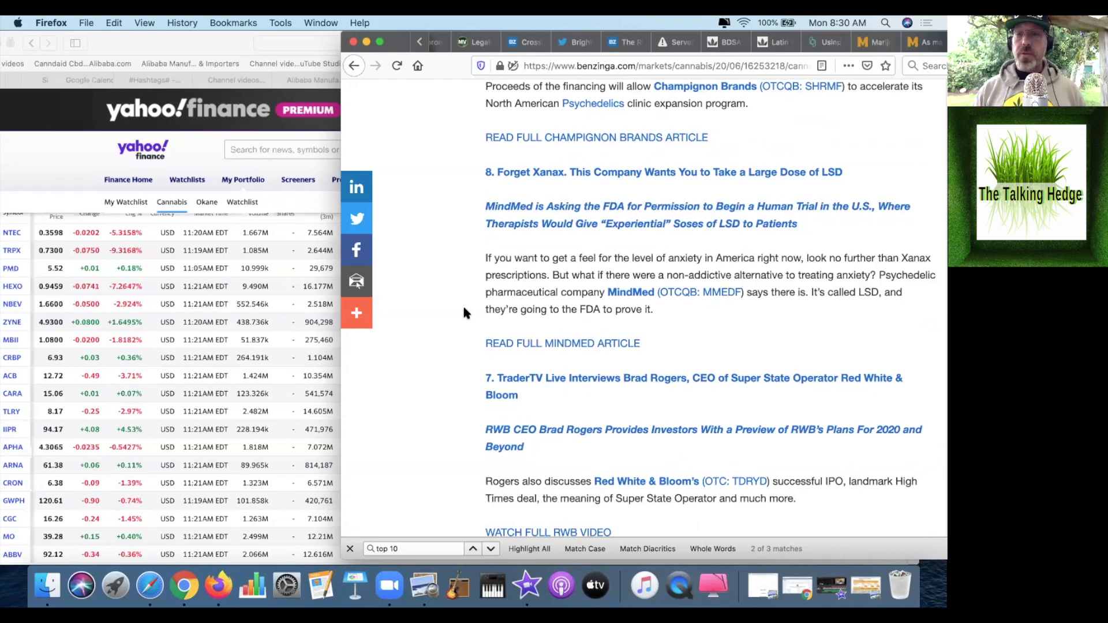
scroll("down", 3)
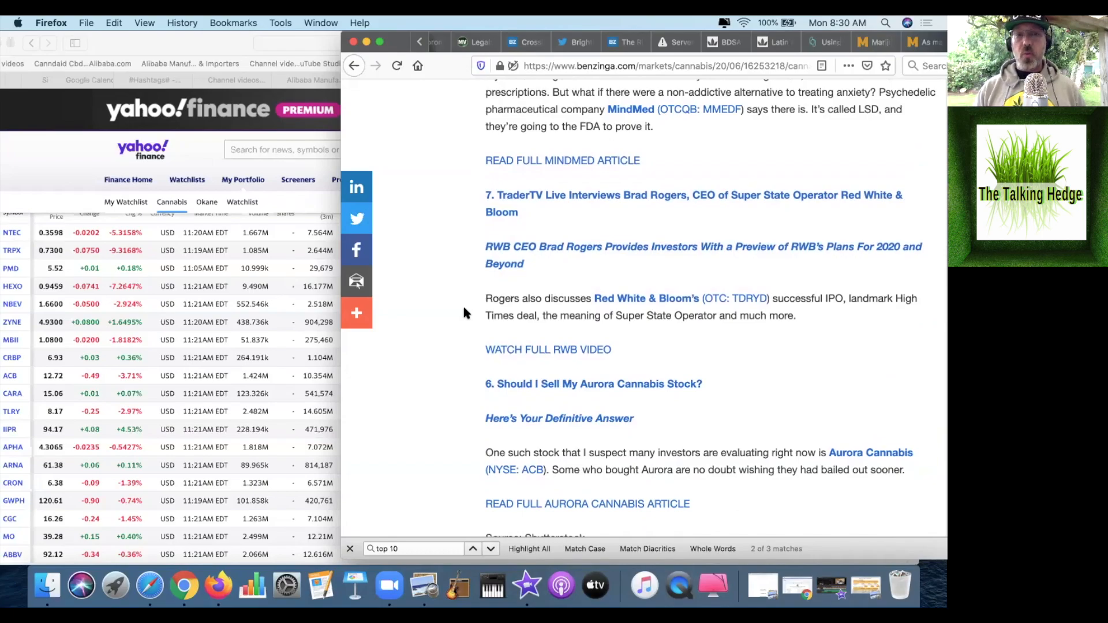
scroll("down", 3)
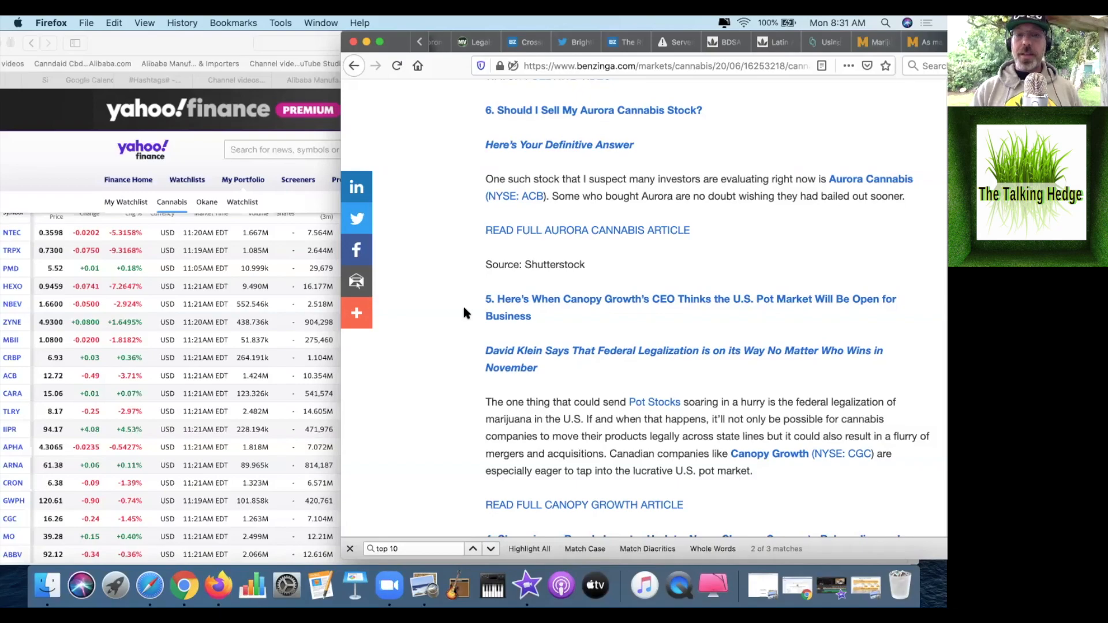
scroll("down", 3)
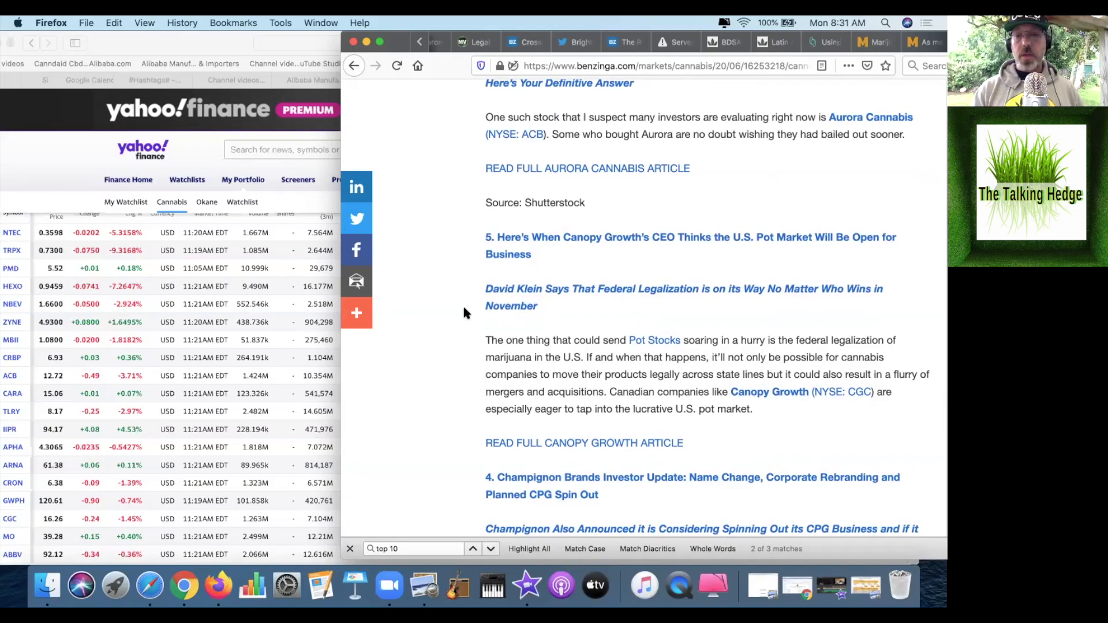
scroll("down", 3)
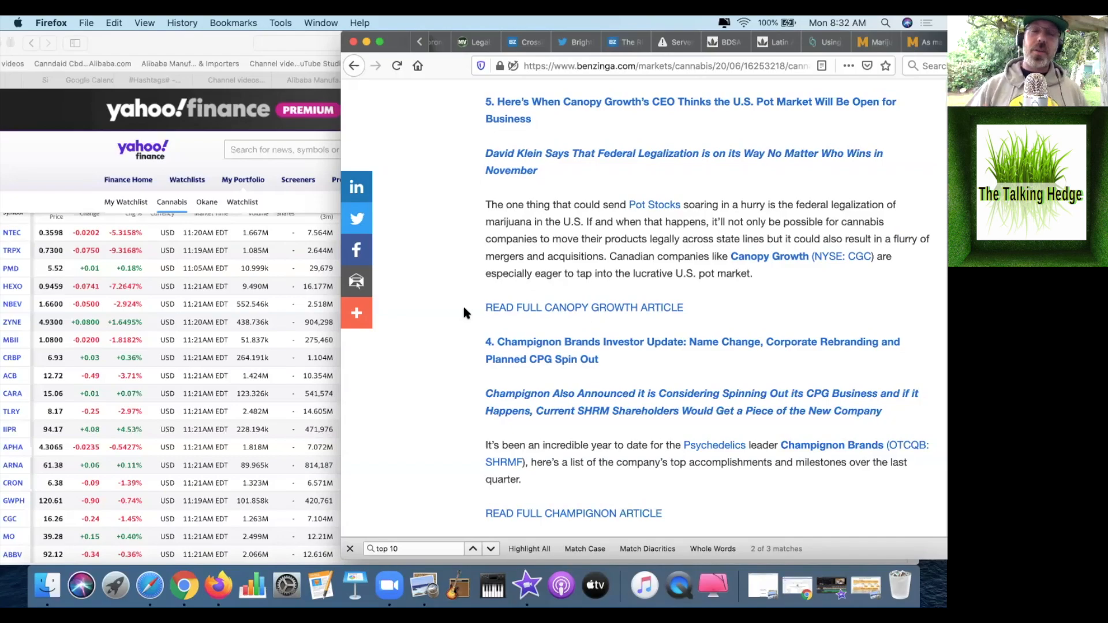
scroll("down", 3)
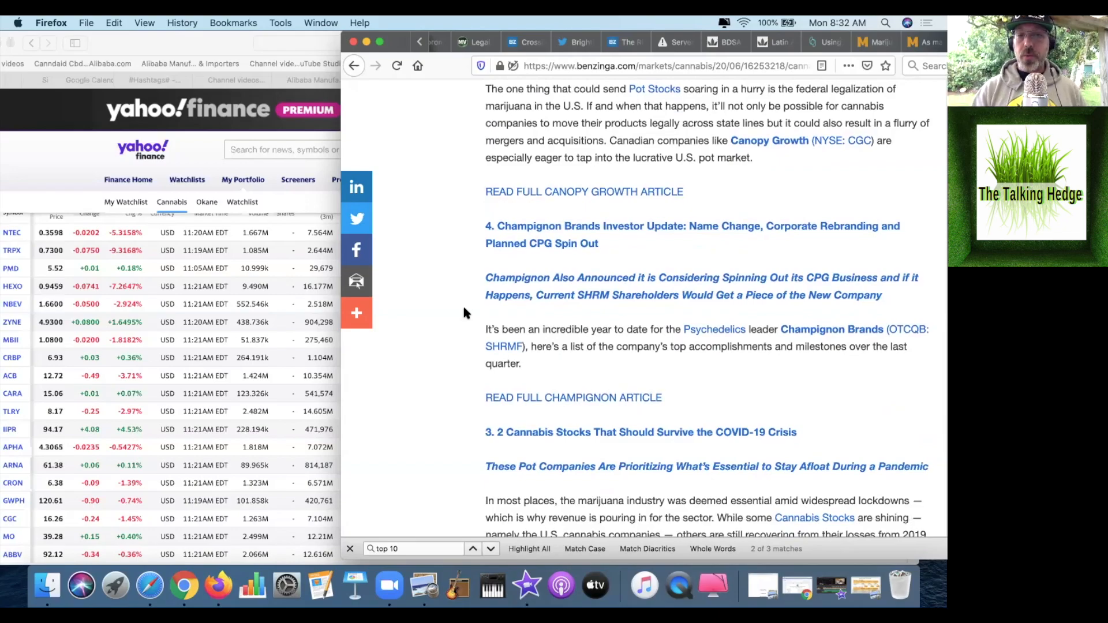
scroll("down", 3)
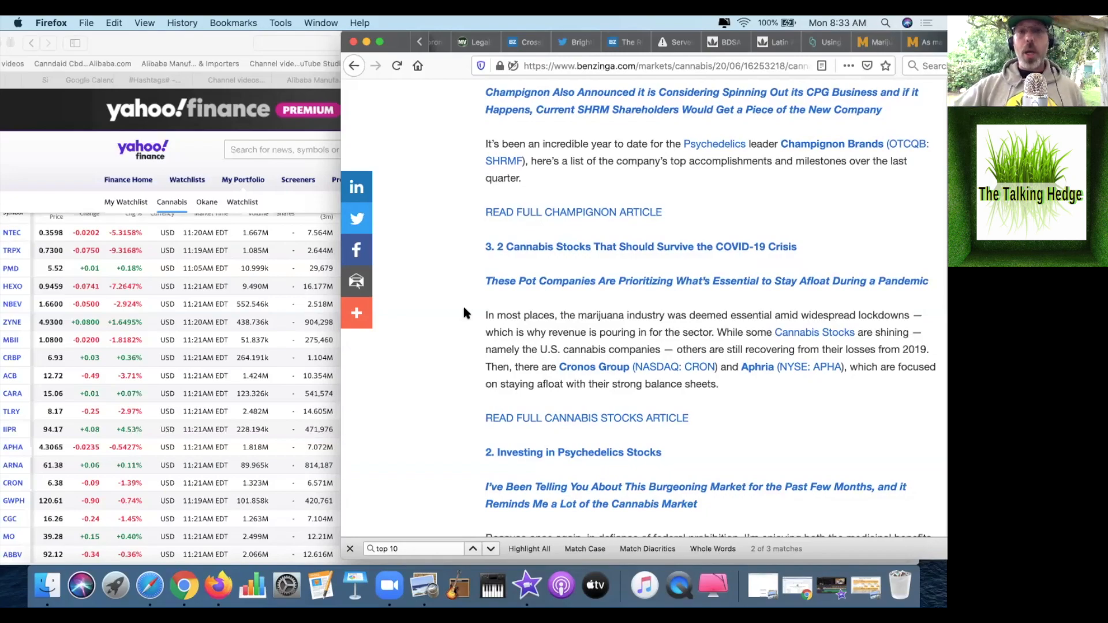
scroll("down", 3)
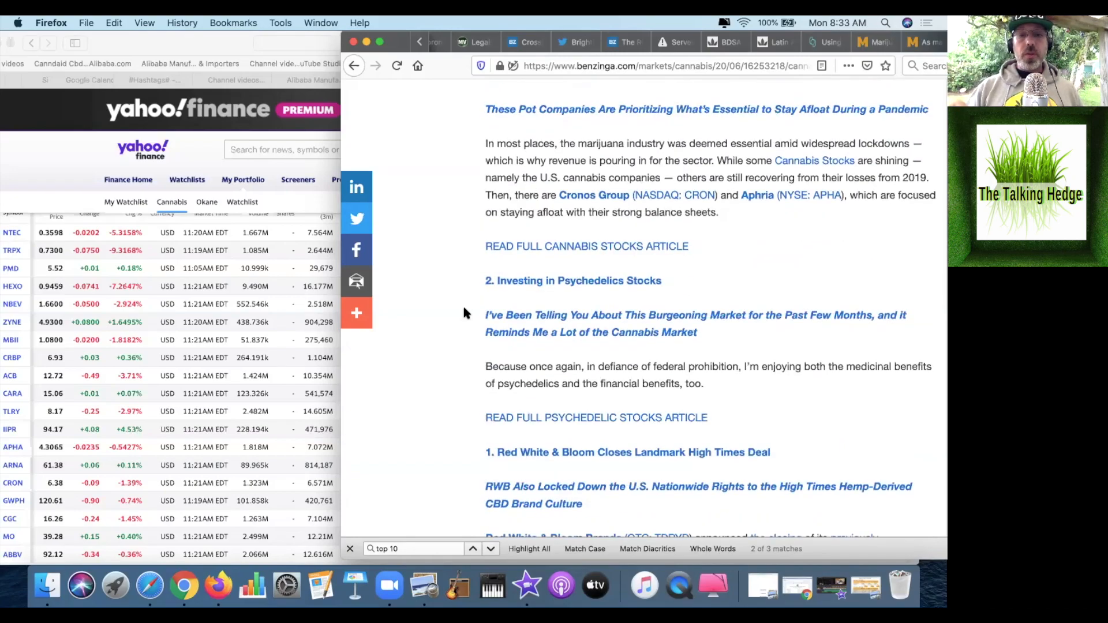
scroll("down", 3)
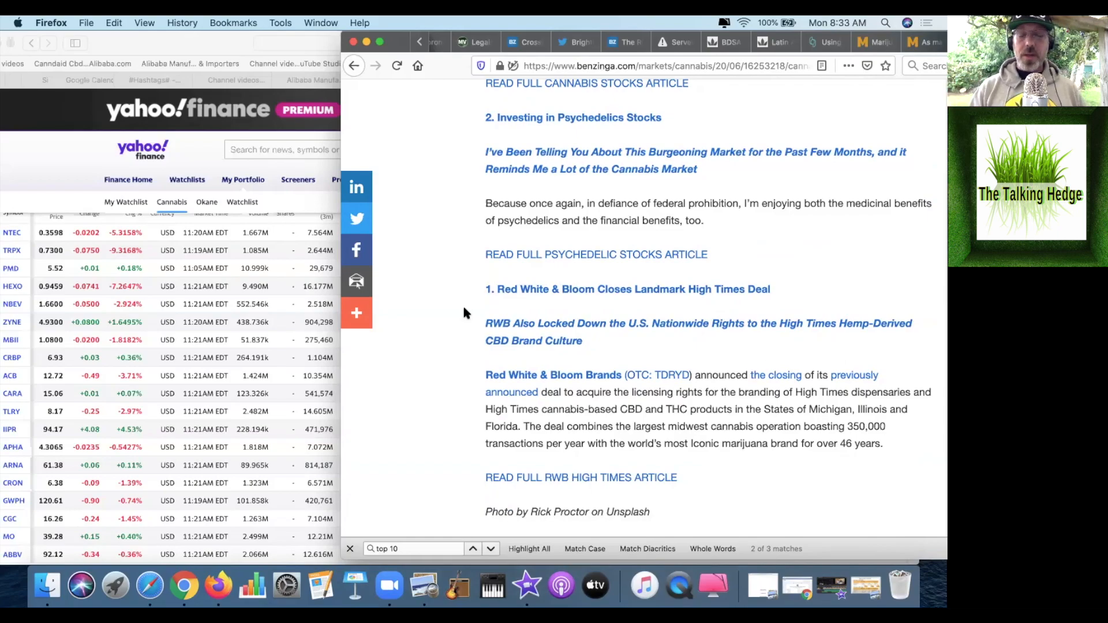
scroll("down", 3)
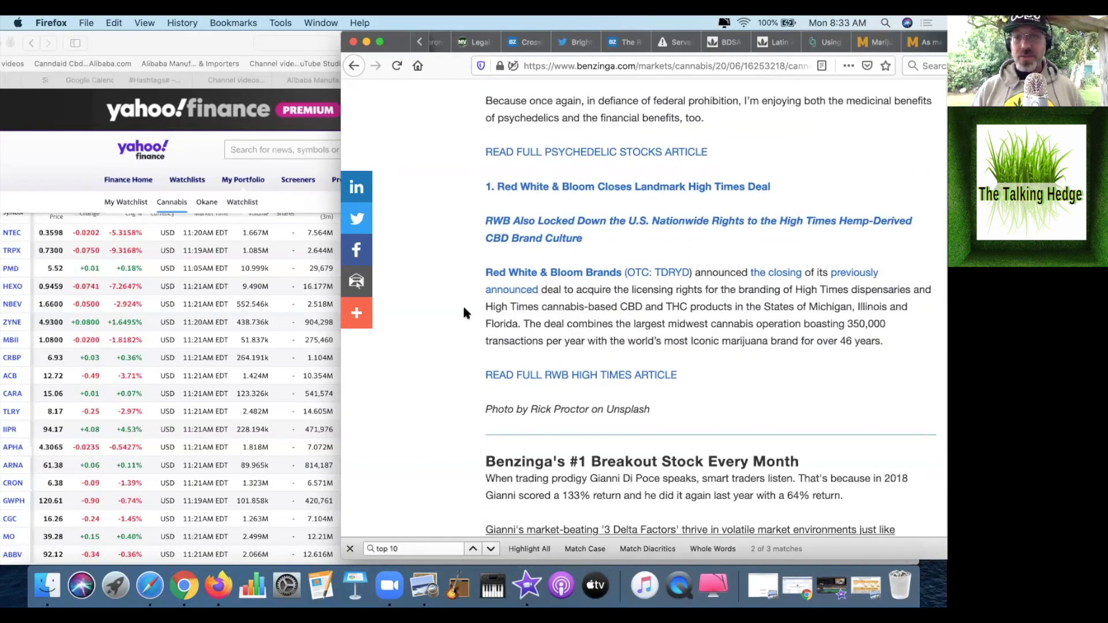